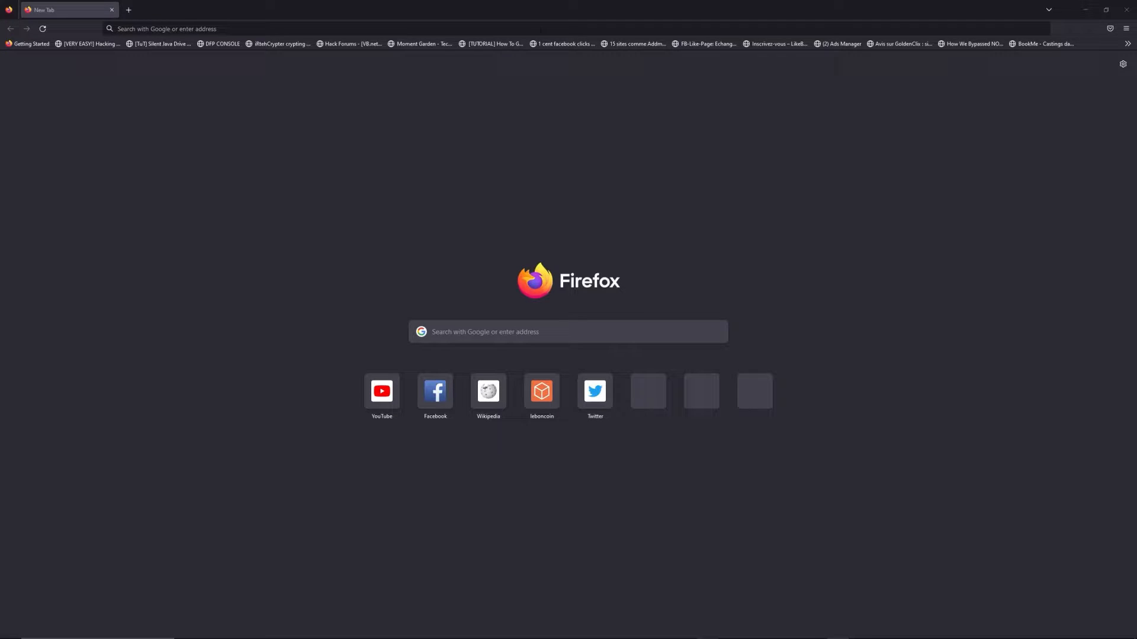
Step: Enter freewebtools.com/192.168 in the Firefox address bar
{"action": "type", "text": "freewebtools."}
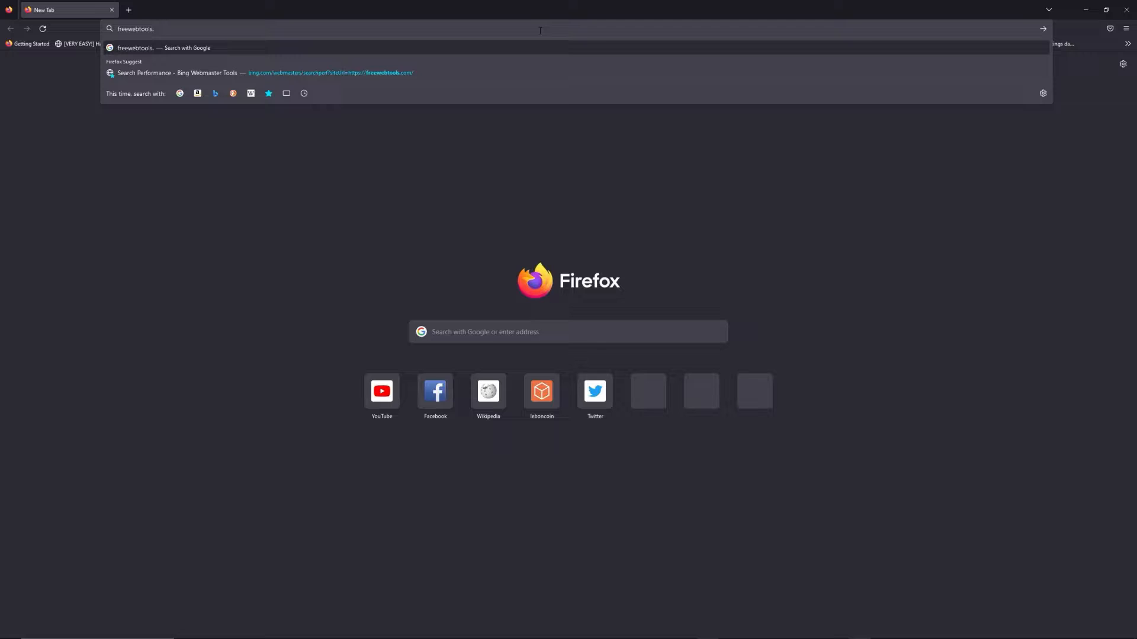
{"action": "type", "text": "com/192."}
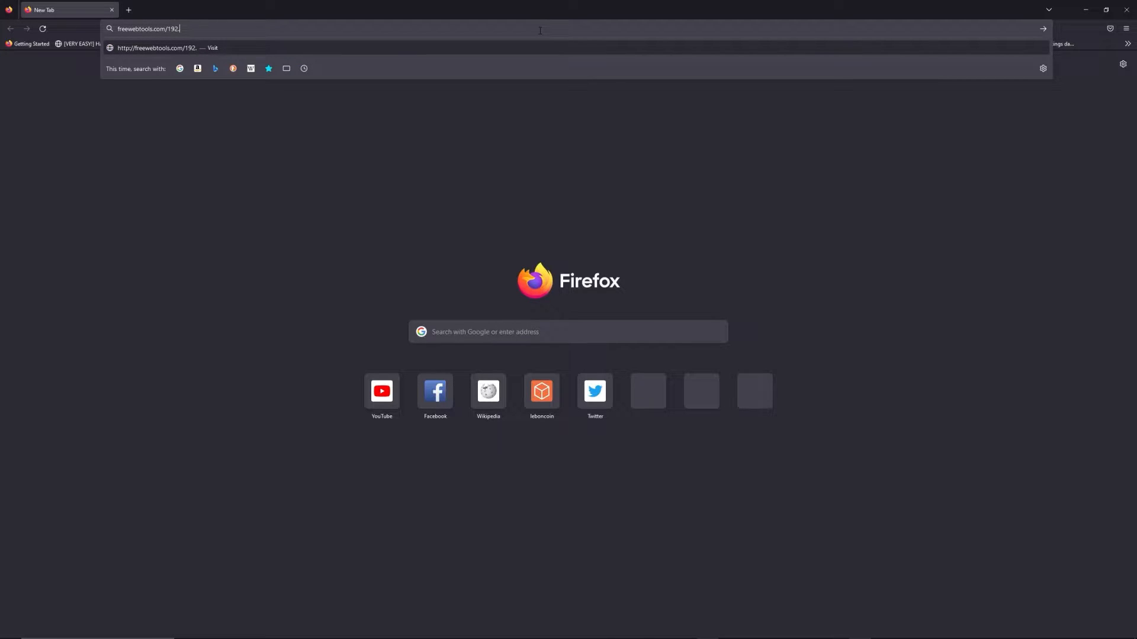
{"action": "type", "text": "168"}
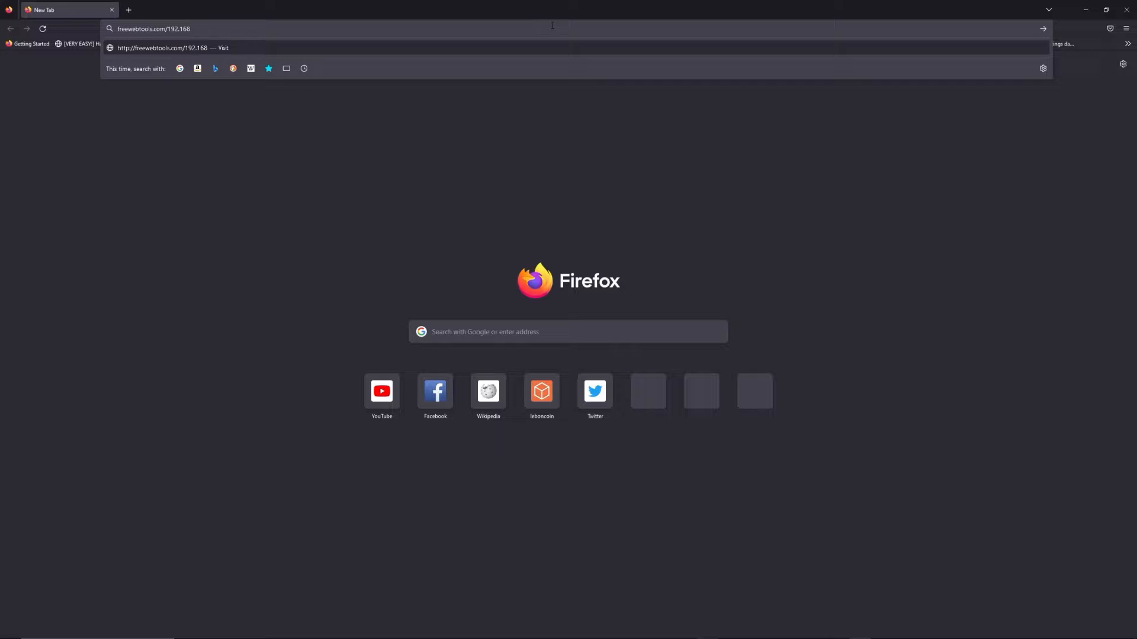
{"action": "mouse_move", "coordinate": [717, 4]}
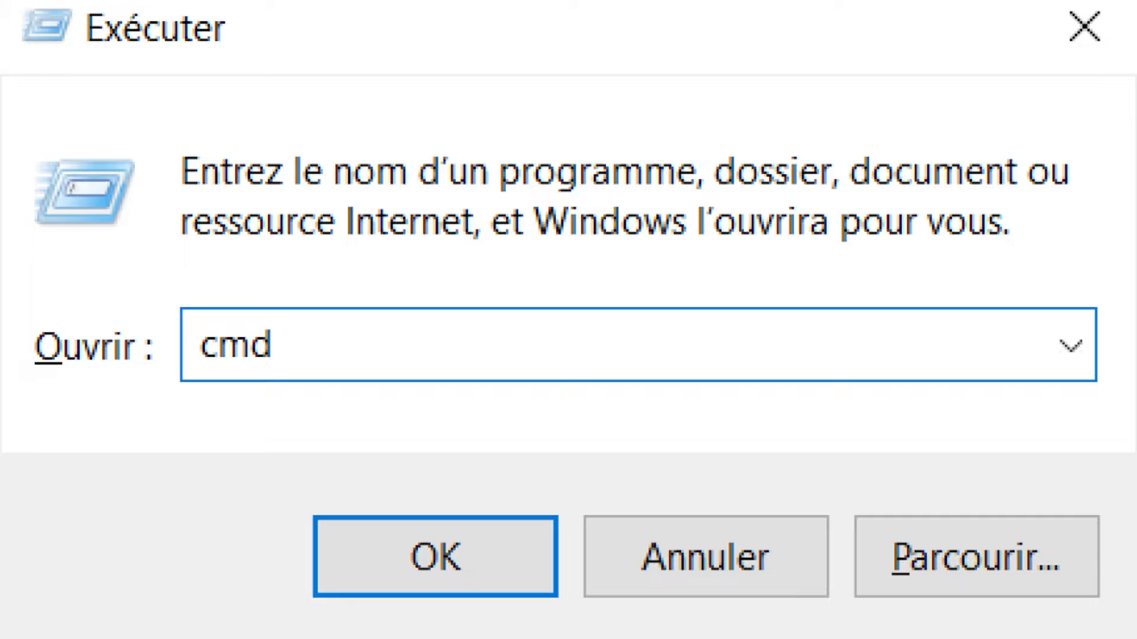
Step: Launch the command prompt from the Run dialog holding 'cmd'
{"action": "left_click", "coordinate": [435, 557]}
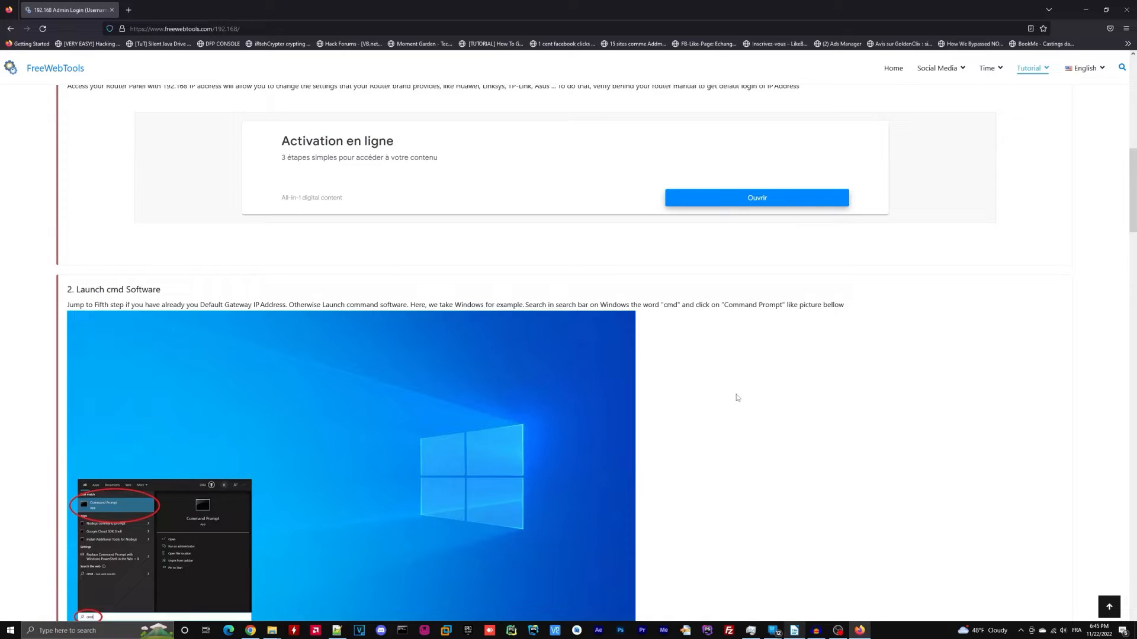
Step: Filter the router list by searching the IP 192.168.1.1
{"action": "scroll", "scroll_direction": "down", "scroll_amount": 3}
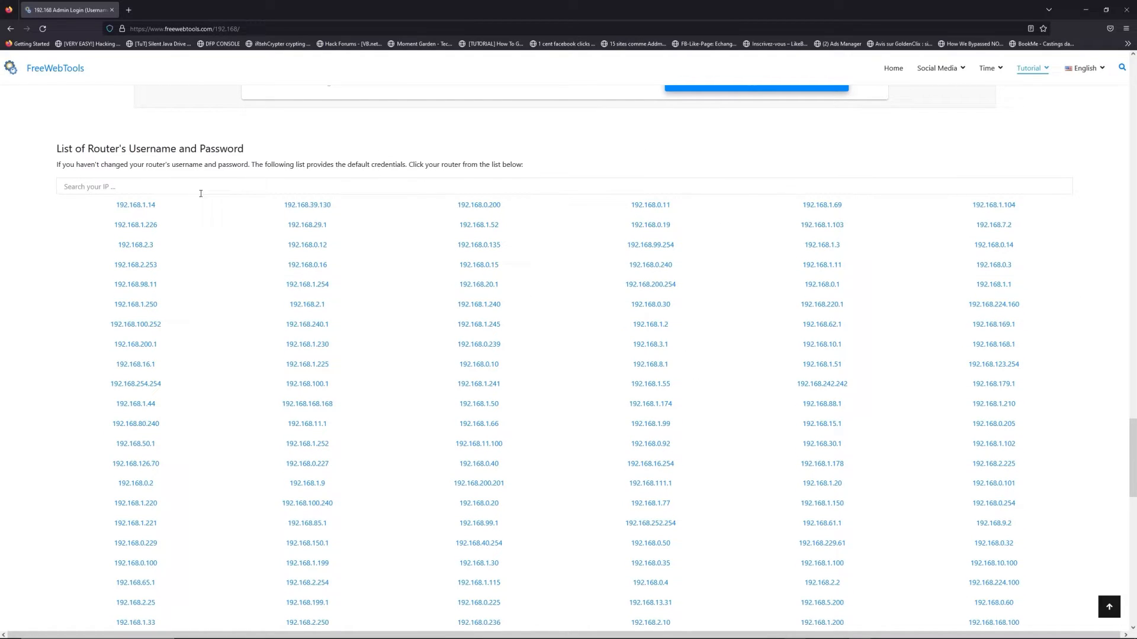
{"action": "left_click", "coordinate": [290, 186]}
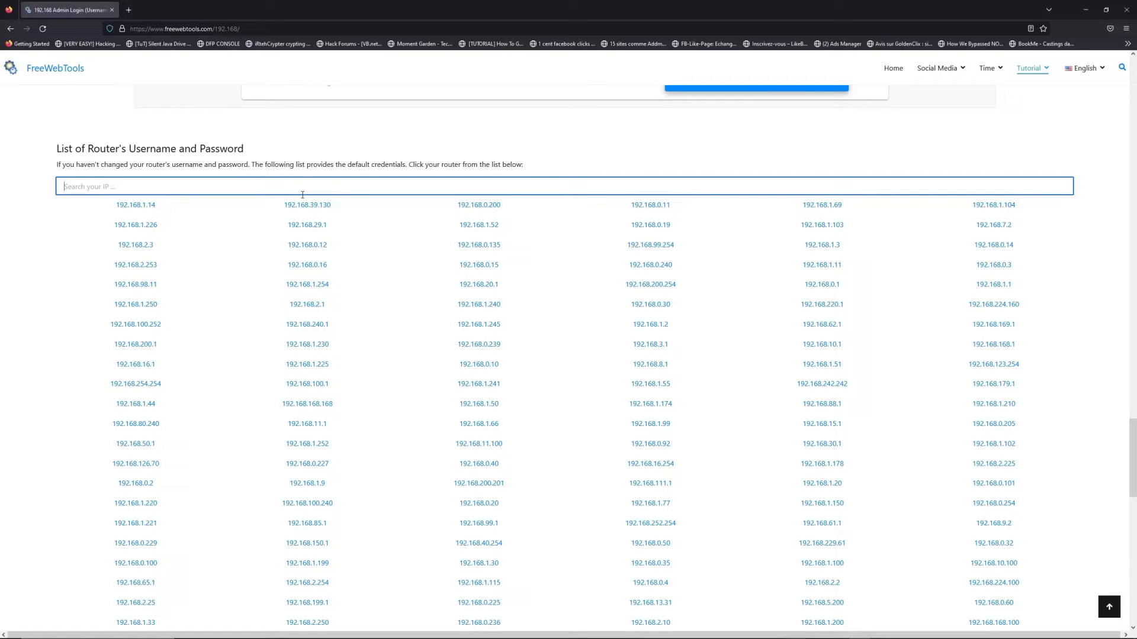
{"action": "type", "text": "192.168.1.1"}
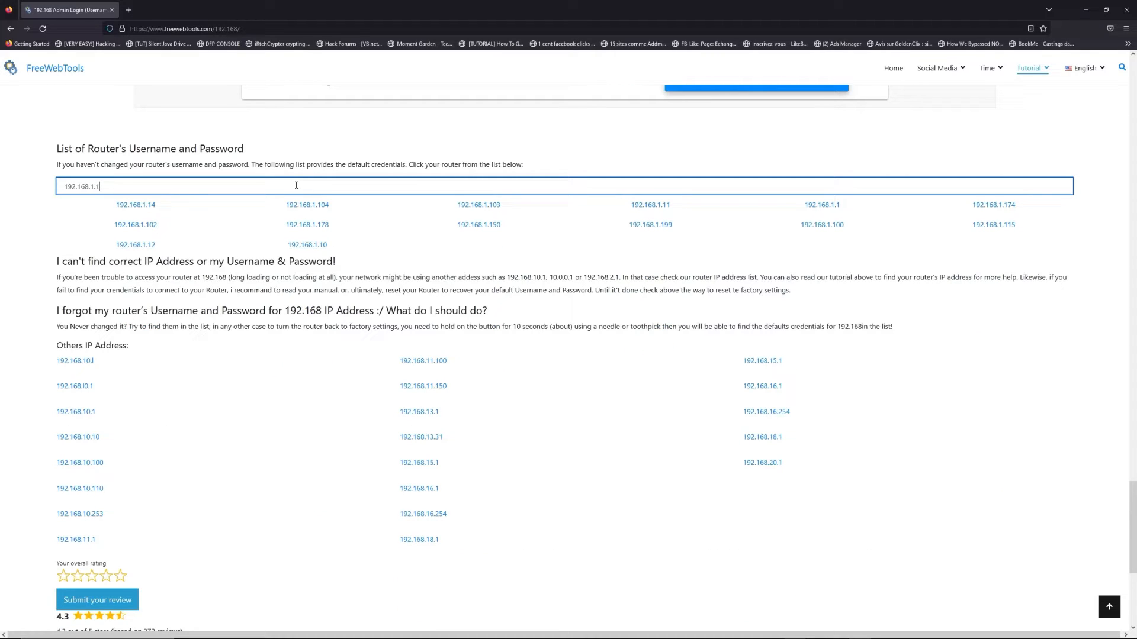
{"action": "mouse_move", "coordinate": [896, 209]}
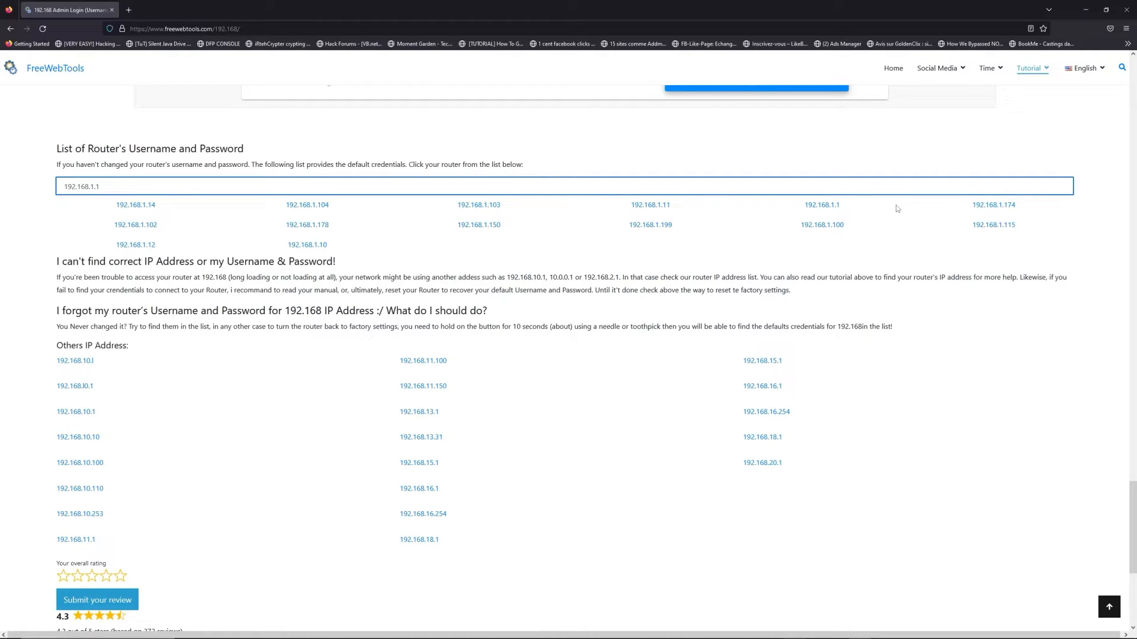
Step: View the 192.168.1.1 default credentials and choose a router brand to list its logins
{"action": "left_click", "coordinate": [820, 205]}
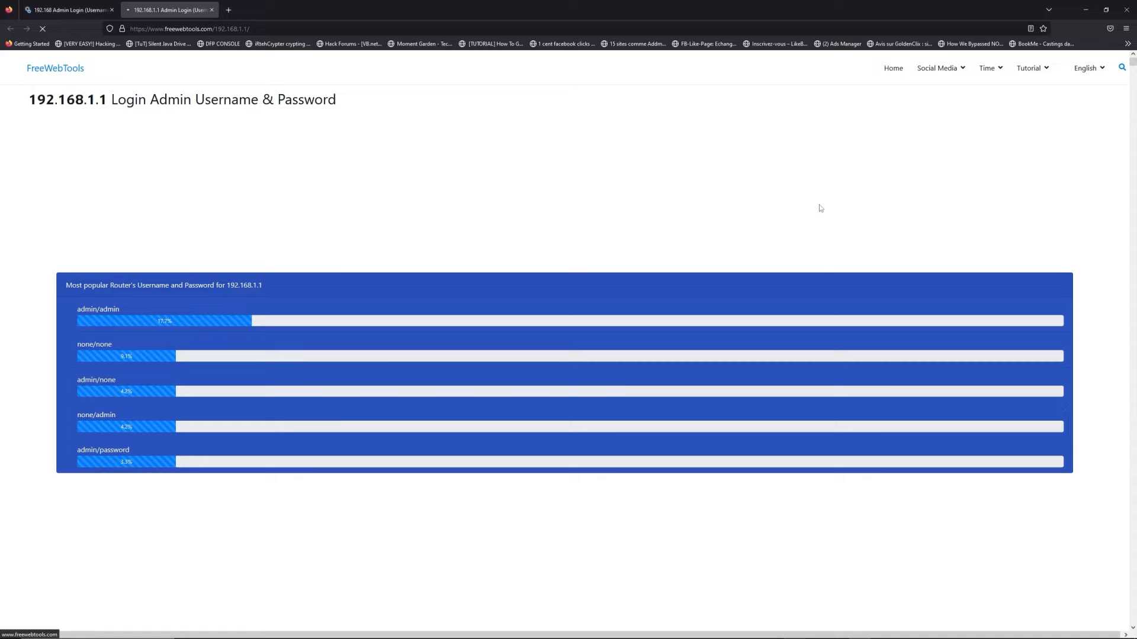
{"action": "scroll", "scroll_direction": "down", "scroll_amount": 3}
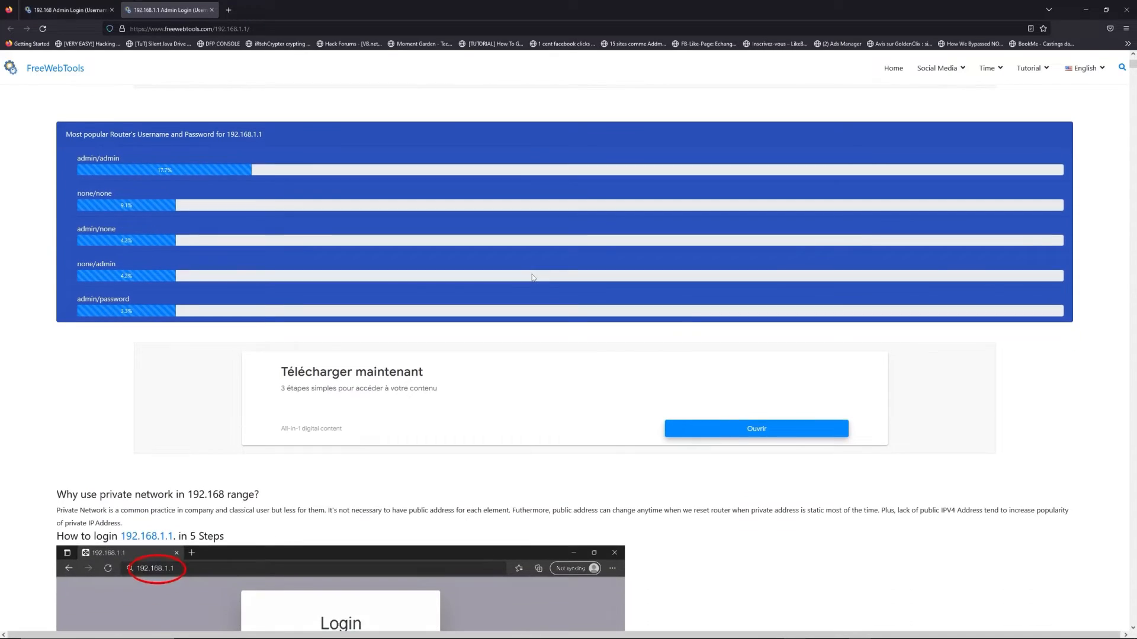
{"action": "scroll", "scroll_direction": "down", "scroll_amount": 3}
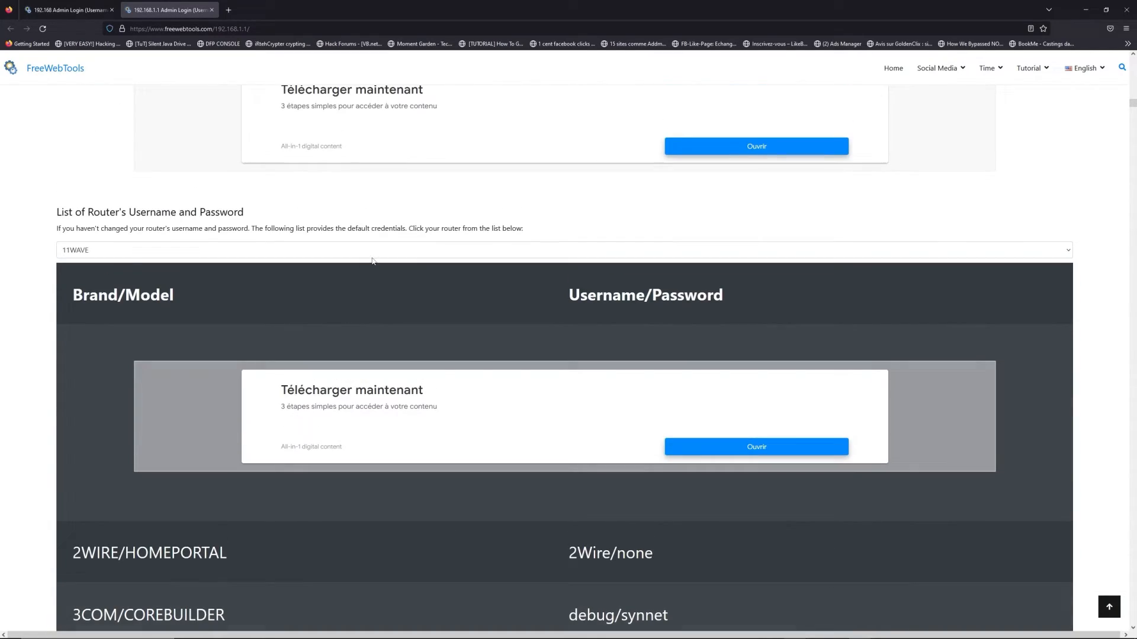
{"action": "left_click", "coordinate": [561, 250]}
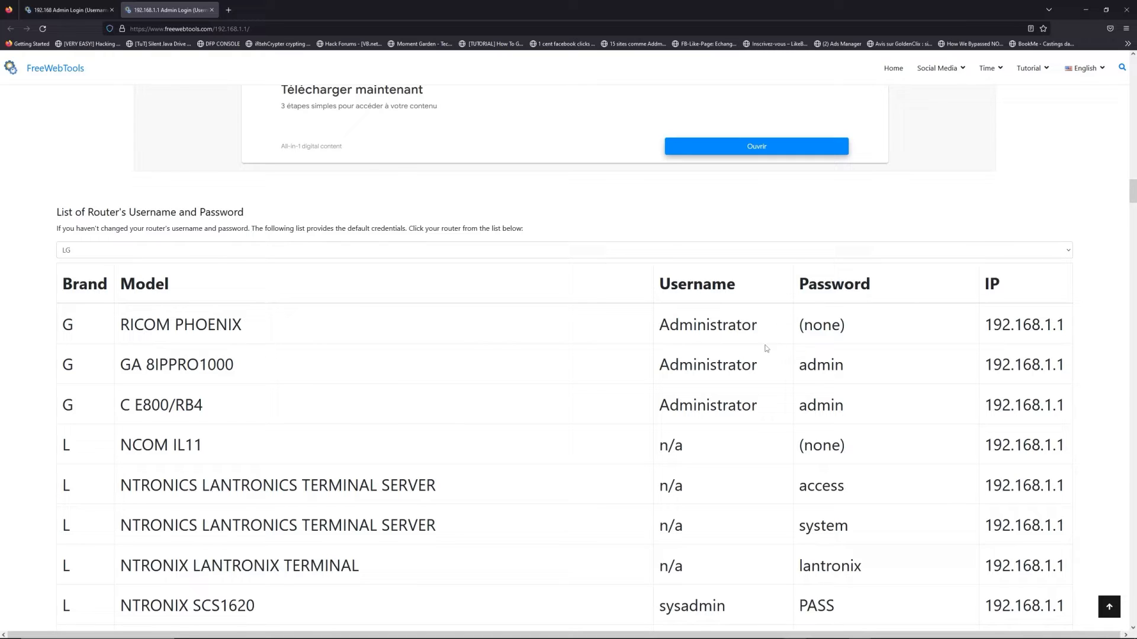
Step: Launch the router login page at 192.168.1.1 via the LOGIN button
{"action": "scroll", "scroll_direction": "down", "scroll_amount": 3}
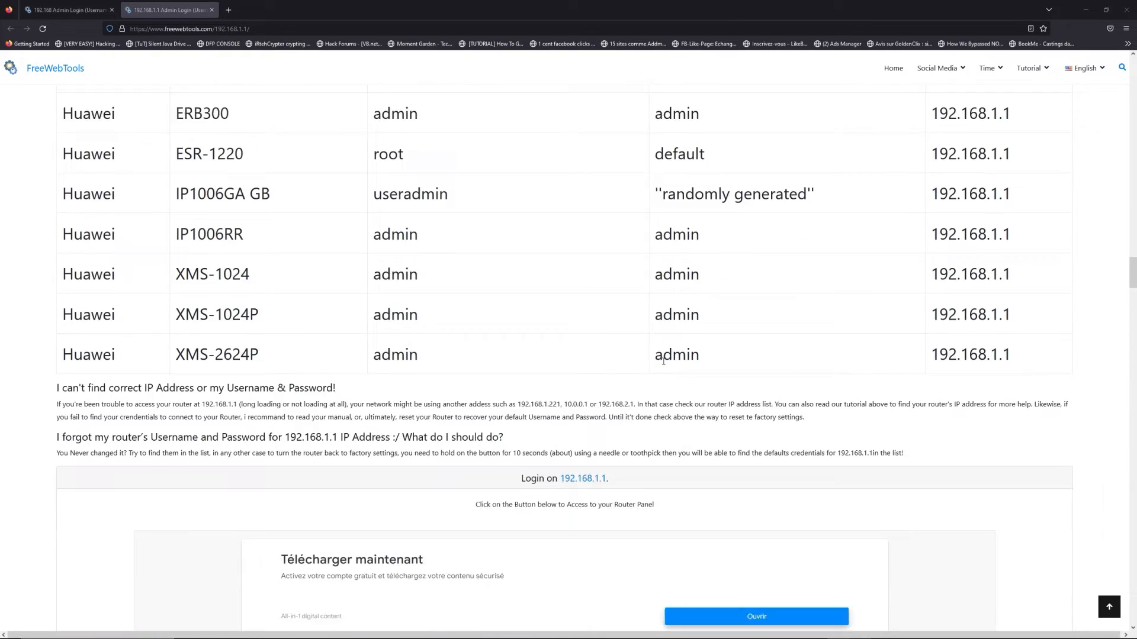
{"action": "scroll", "scroll_direction": "down", "scroll_amount": 3}
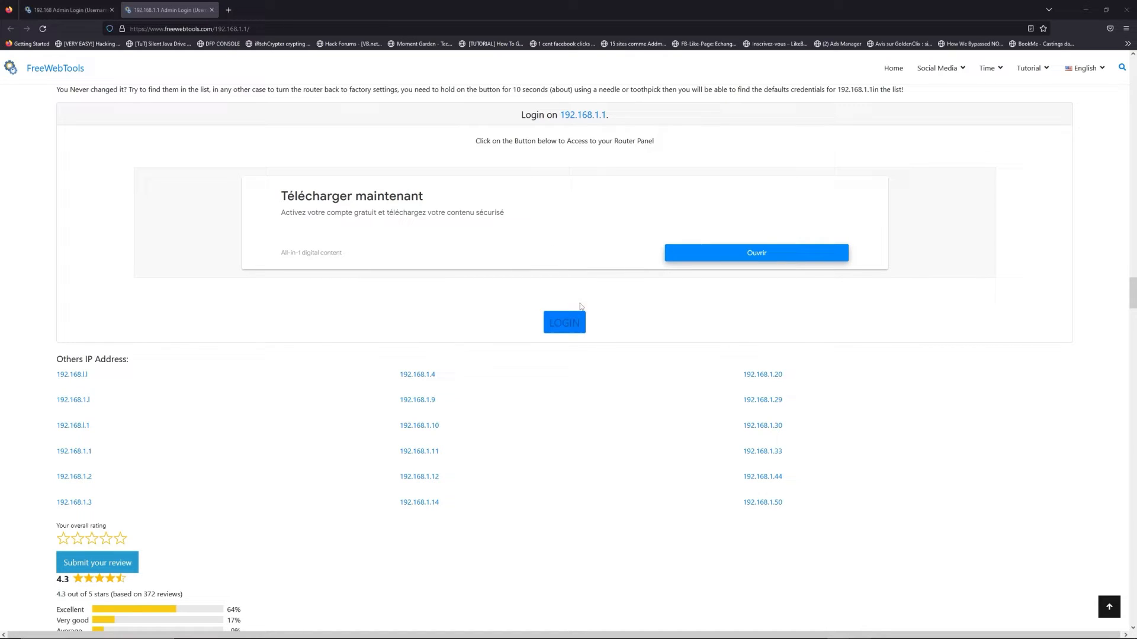
{"action": "left_click", "coordinate": [564, 322]}
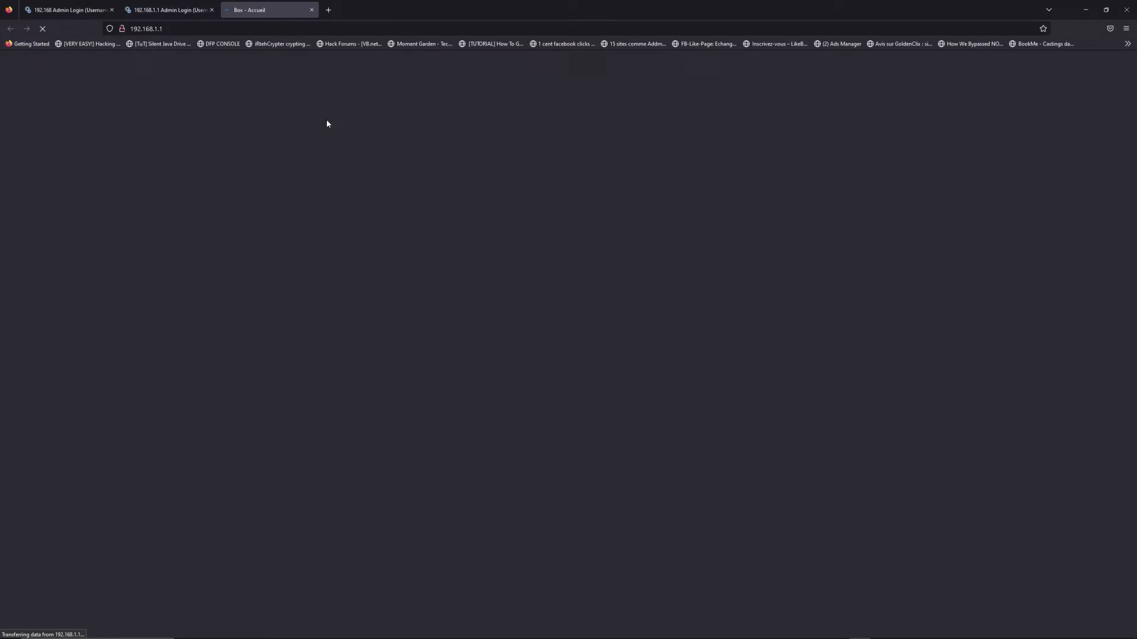